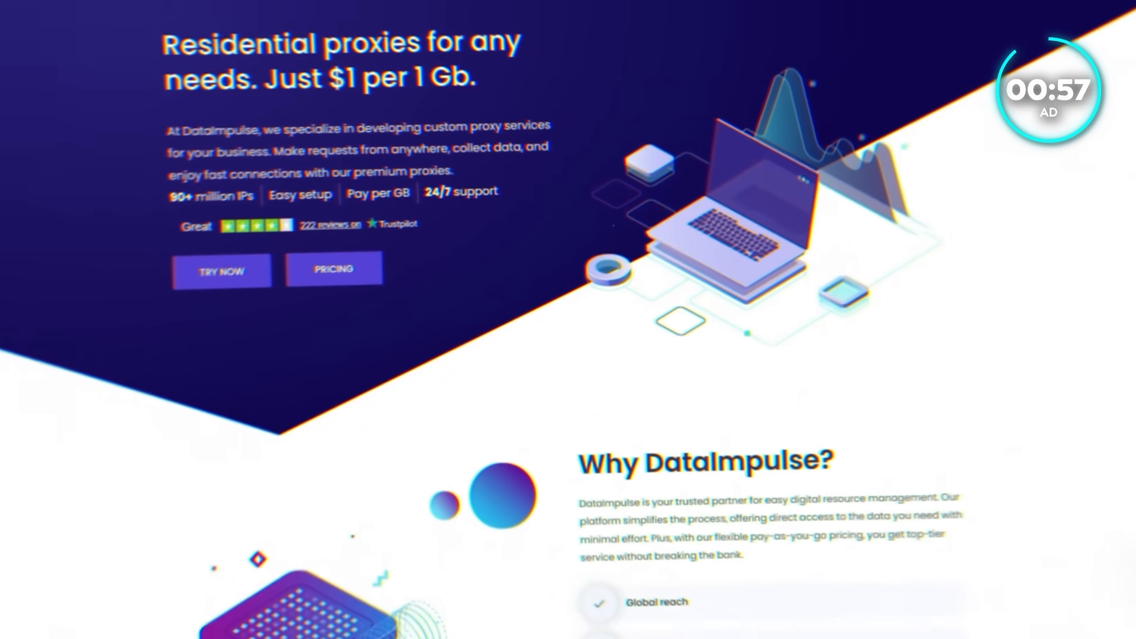
- Set the usage chart to 10/19/2025–10/21/2025 and switch its Stats Type to Request Stats
scroll("down", 3)
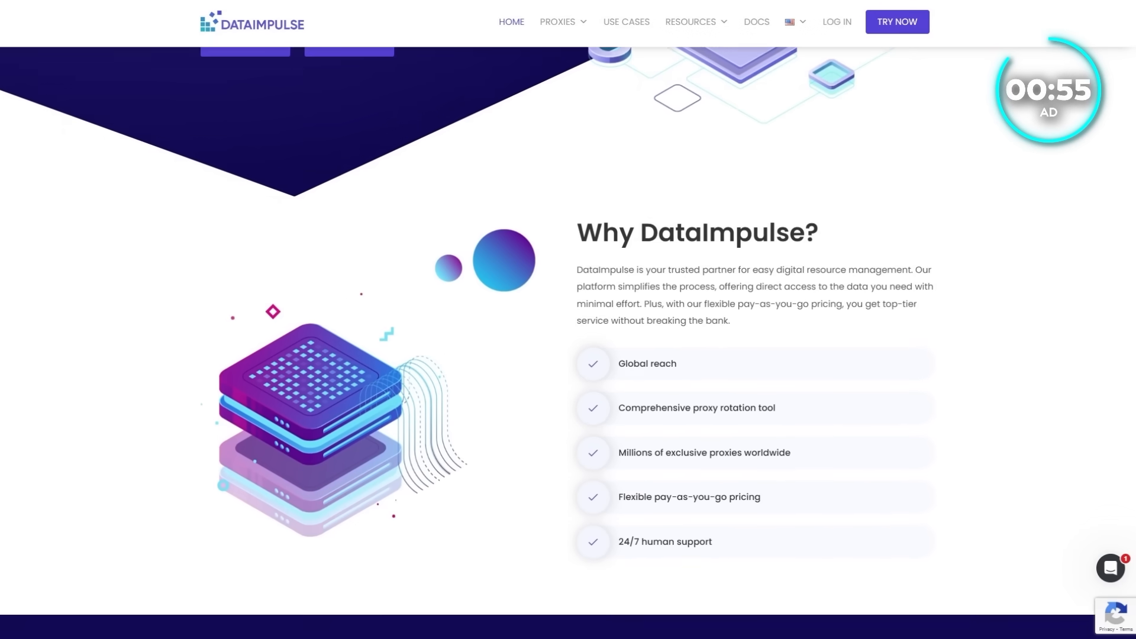
scroll("down", 3)
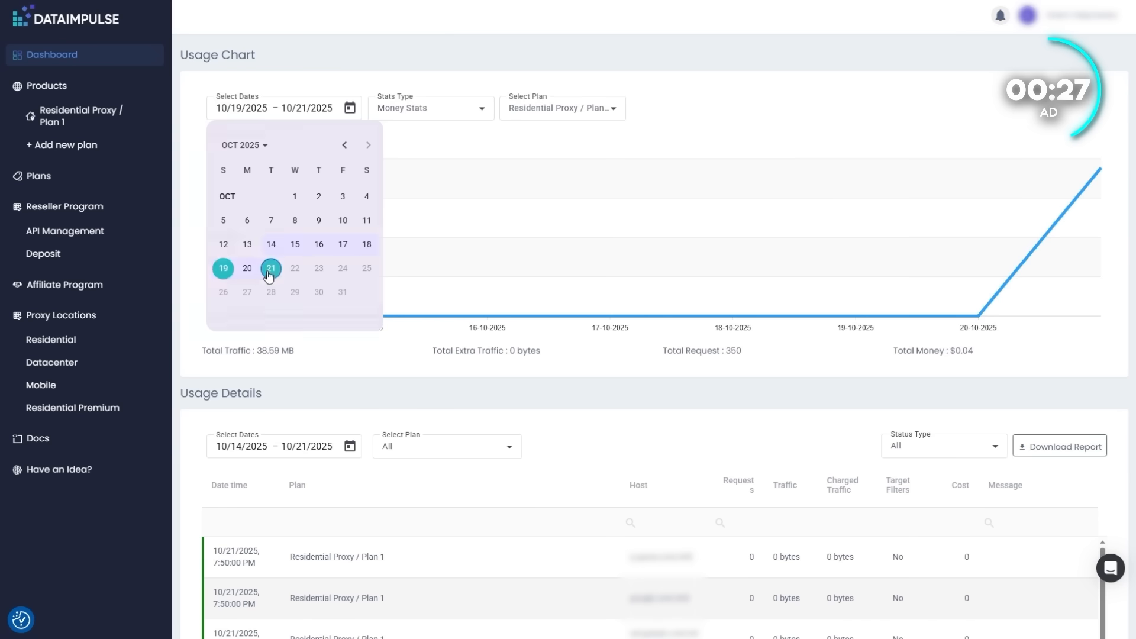
left_click(82, 116)
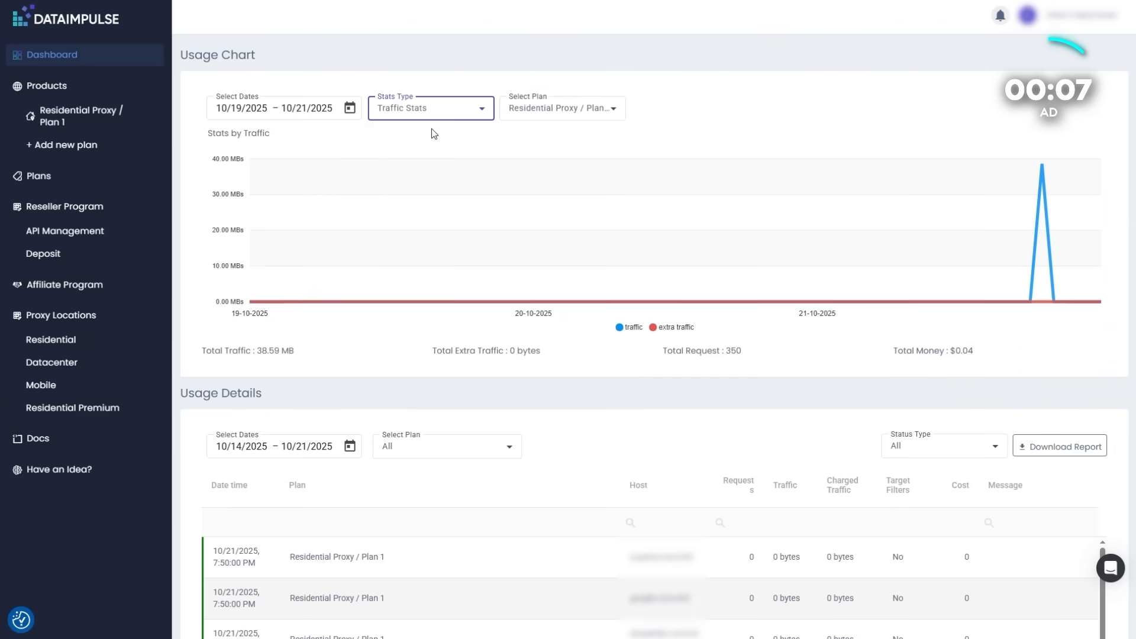
left_click(431, 108)
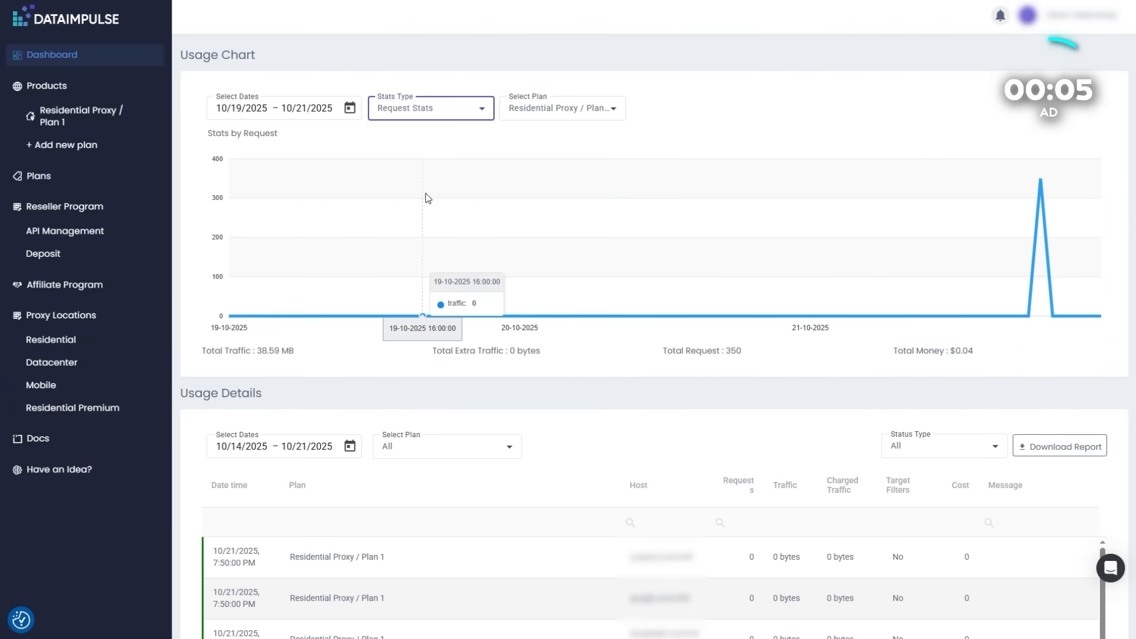